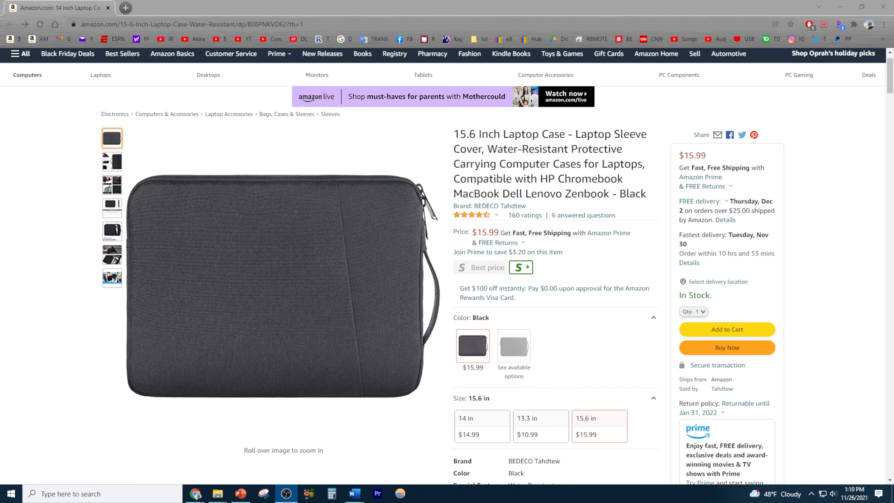
mouse_move(682, 425)
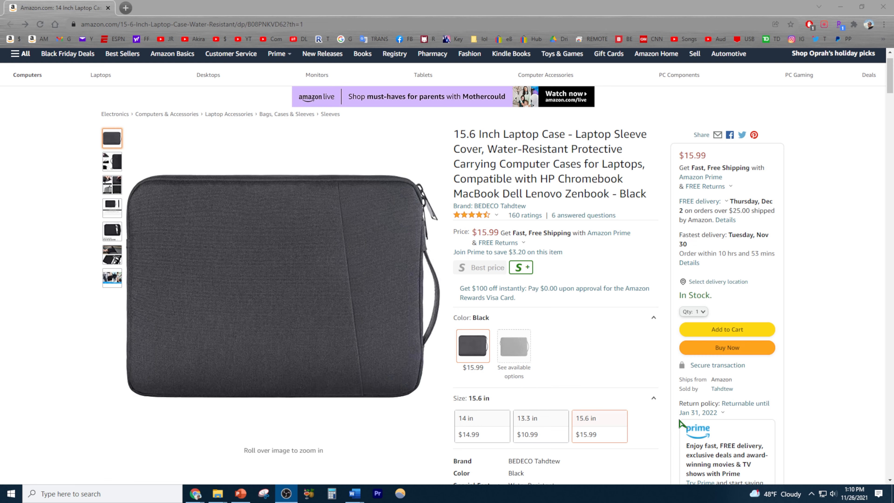
mouse_move(643, 440)
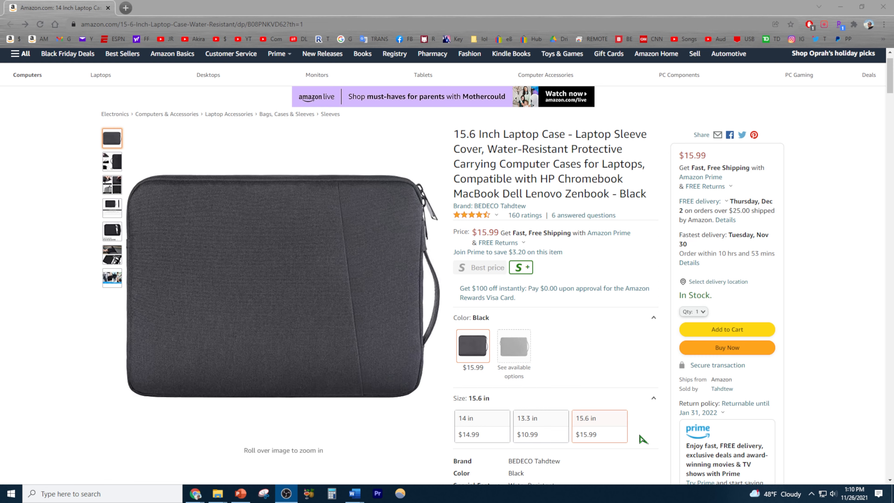
mouse_move(613, 437)
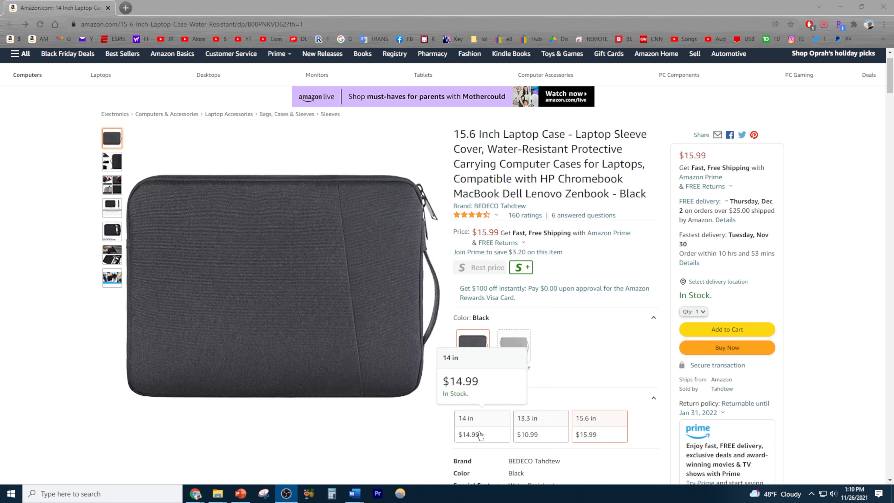
Select the Grey colour swatch so the listing shows the 14-inch grey sleeve at $14.99
click(513, 346)
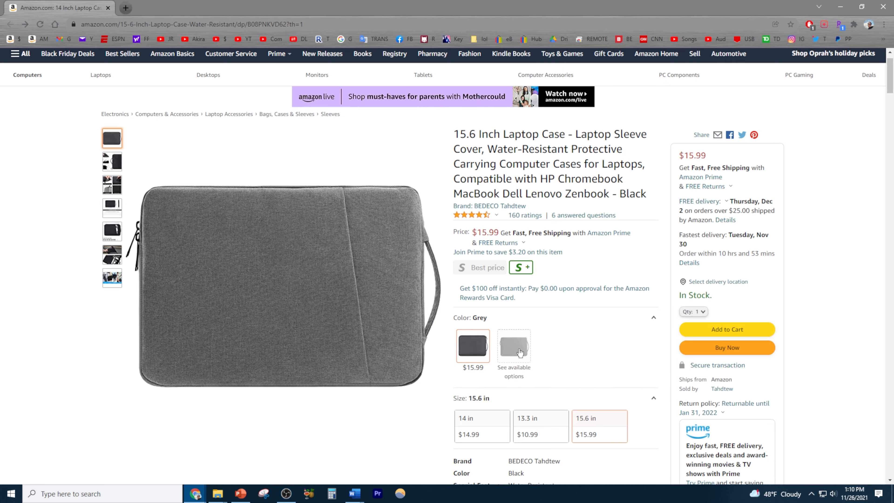
click(513, 346)
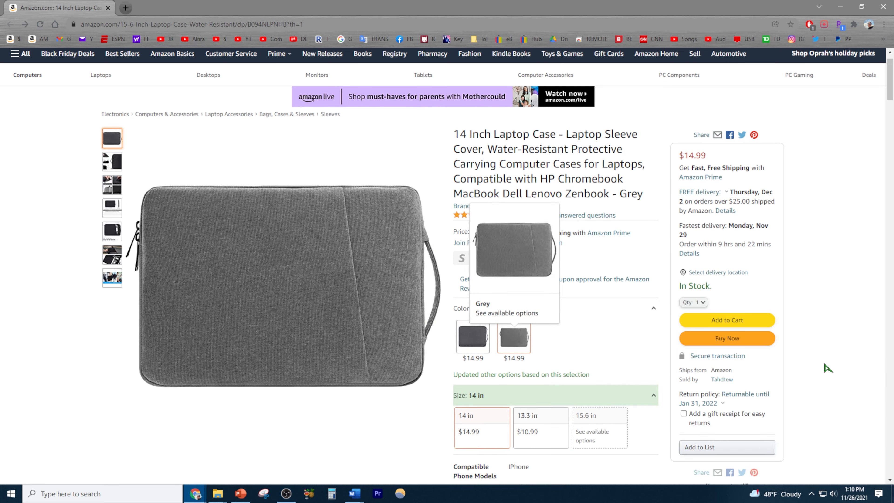